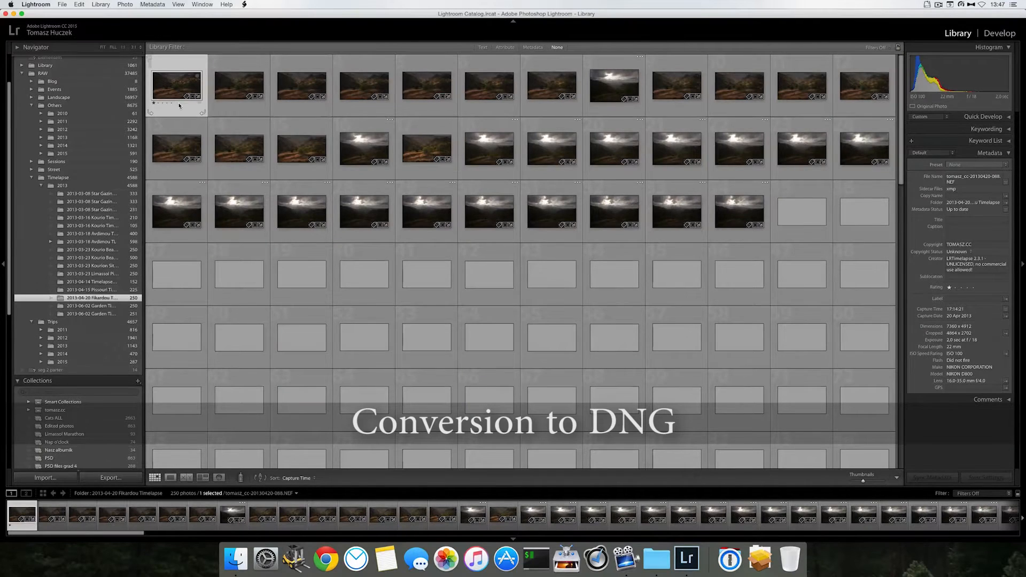
Start an export of the 250 selected photos and review the DNG settings down the dialog.
right_click(176, 85)
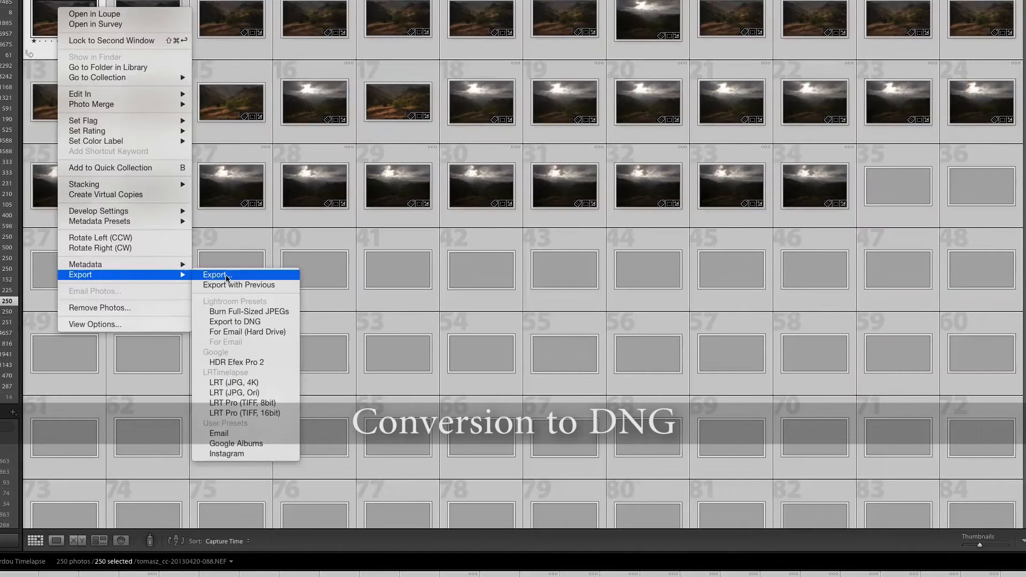
left_click(216, 275)
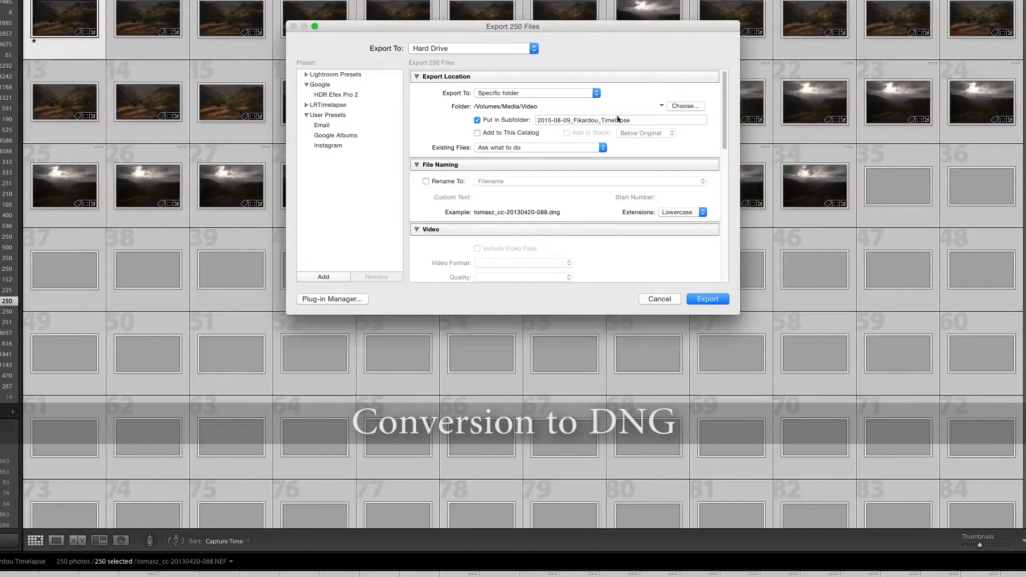
scroll("down", 3)
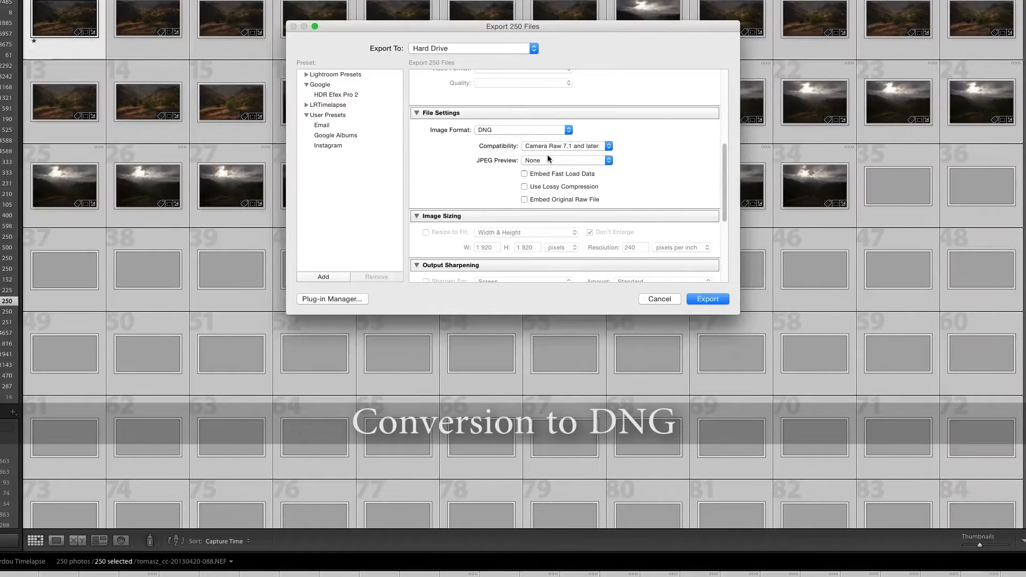
mouse_move(561, 180)
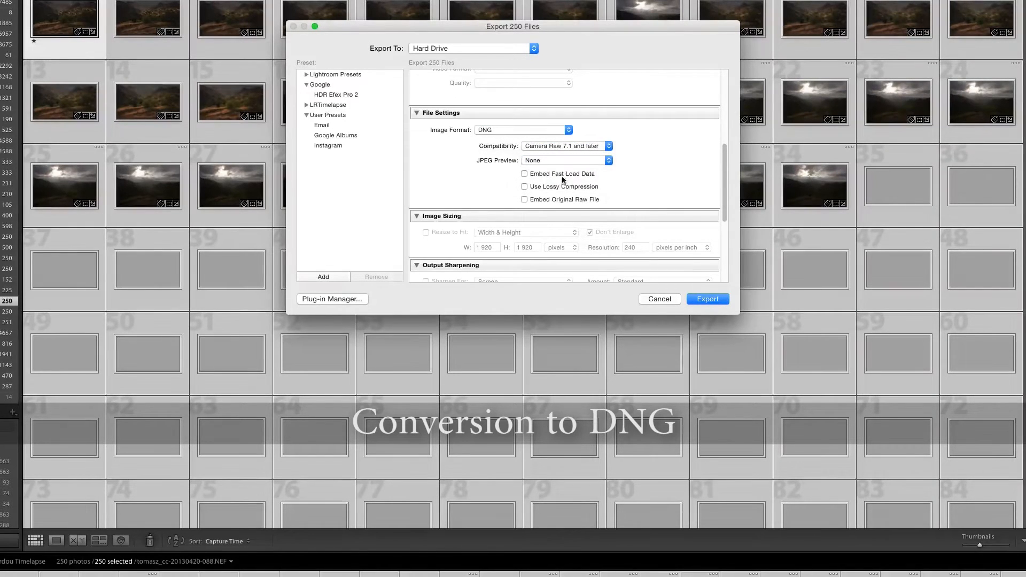
mouse_move(725, 188)
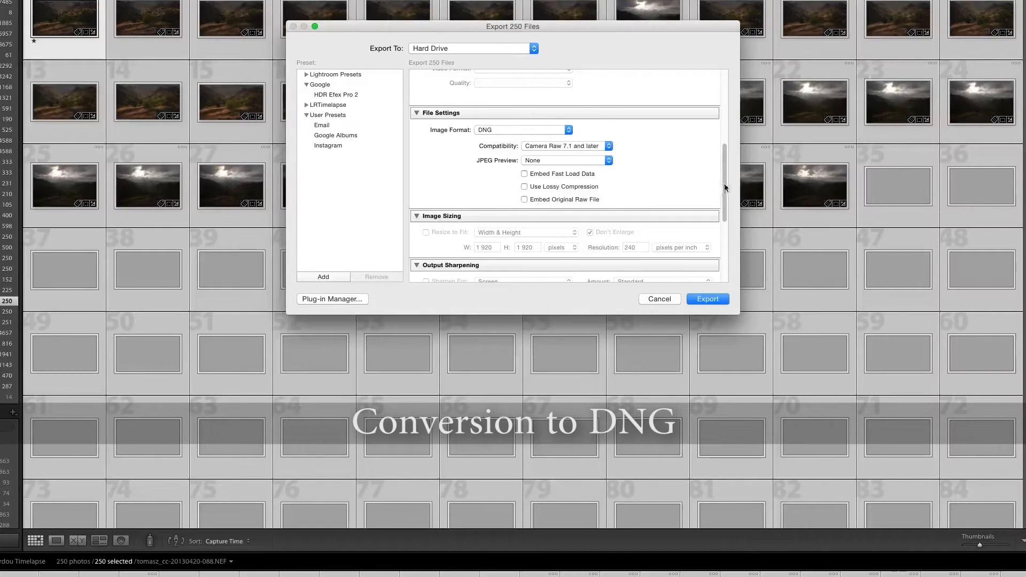
scroll("down", 3)
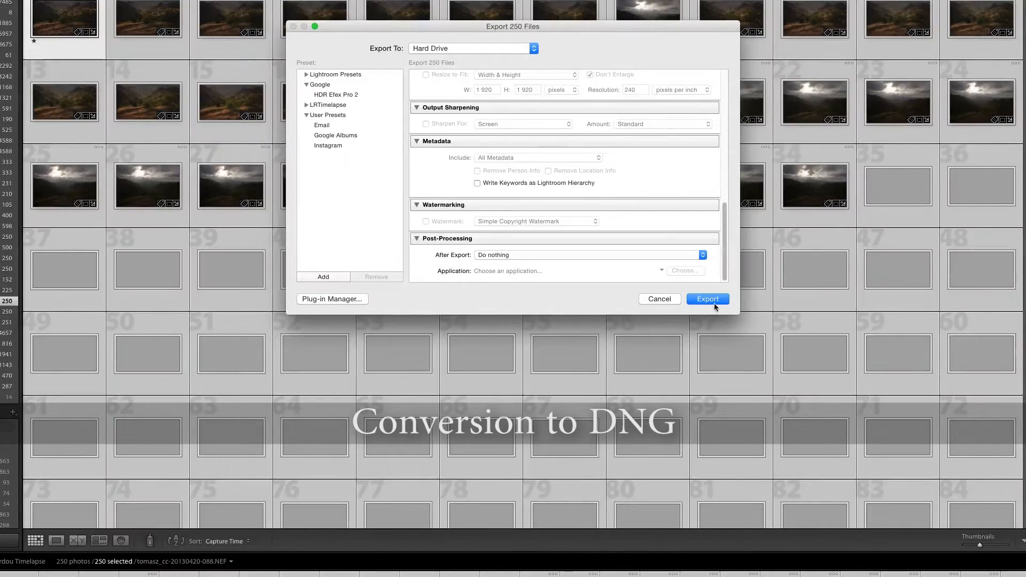
mouse_move(724, 313)
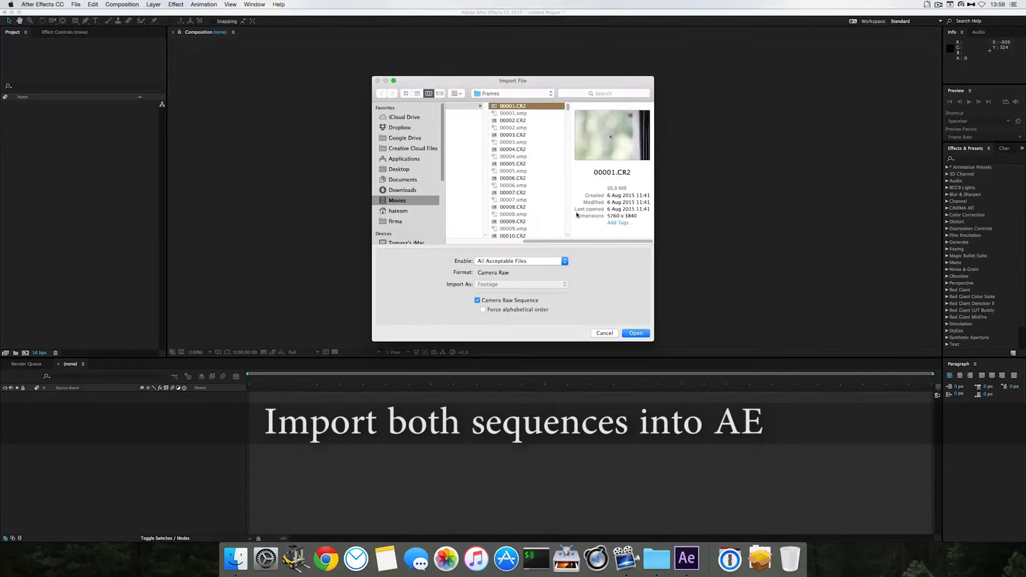
mouse_move(146, 236)
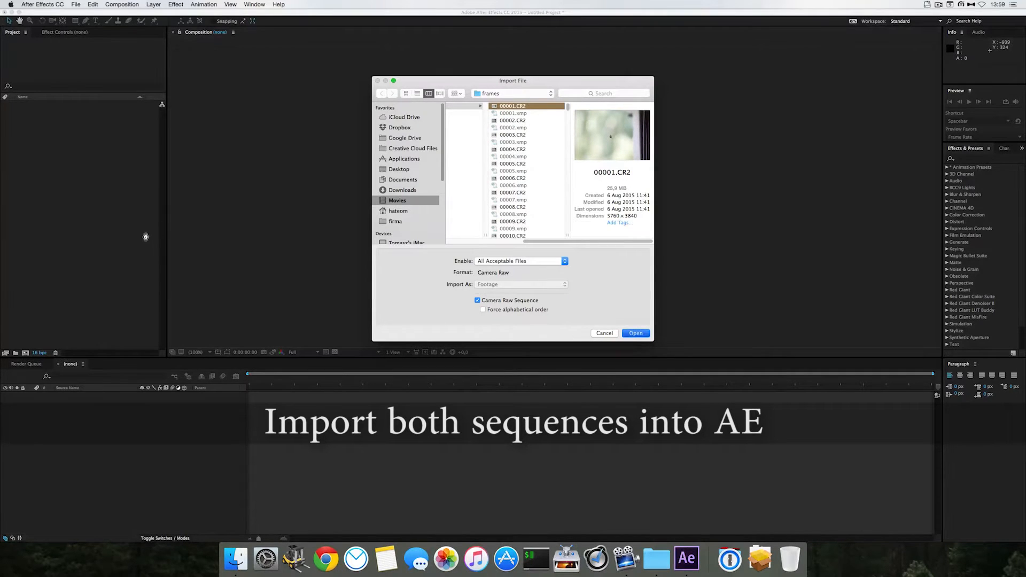
Import the CR2 frames as a Camera Raw sequence with default raw settings, then the DNG frames likewise.
left_click(634, 333)
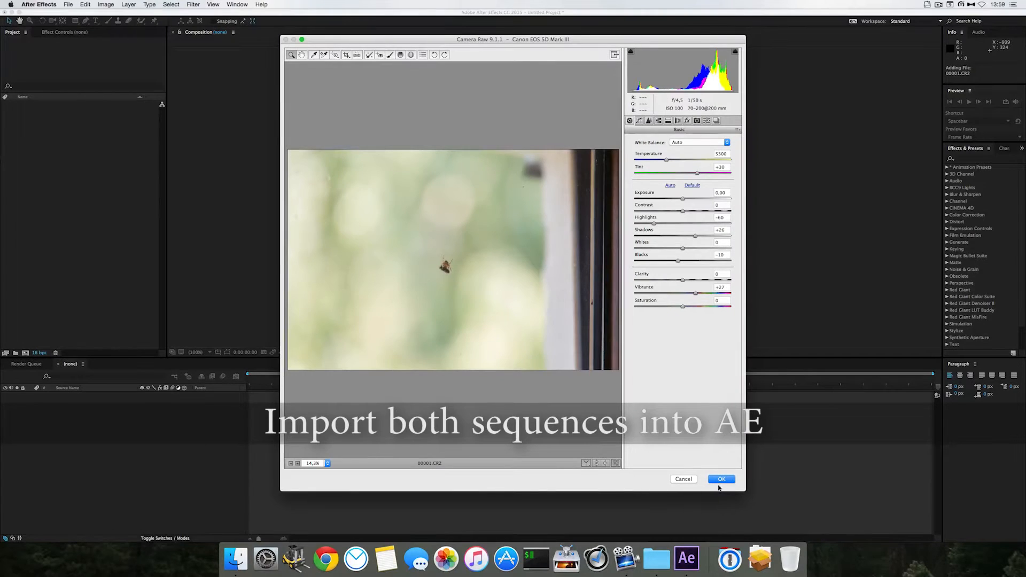
left_click(721, 479)
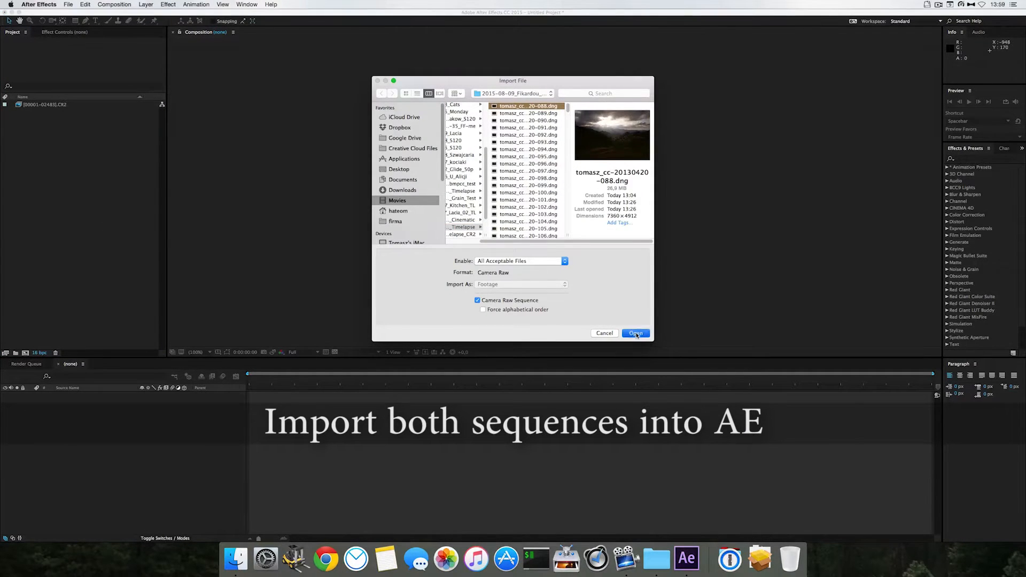
left_click(635, 333)
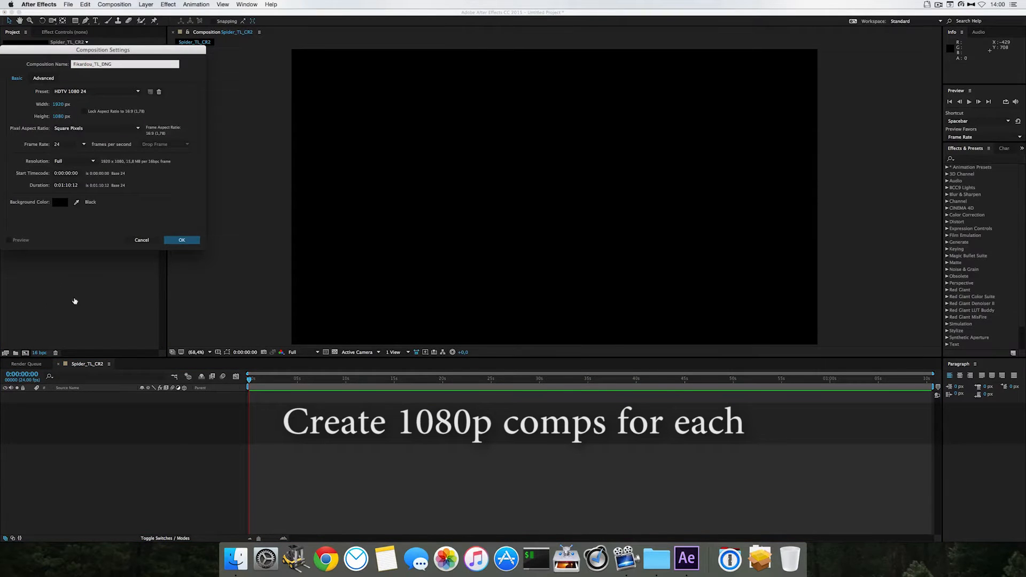
Create the HDTV 1080 24 comp Fikardou_TL_DNG, then return to the Spider_TL_CR2 comp.
left_click(182, 240)
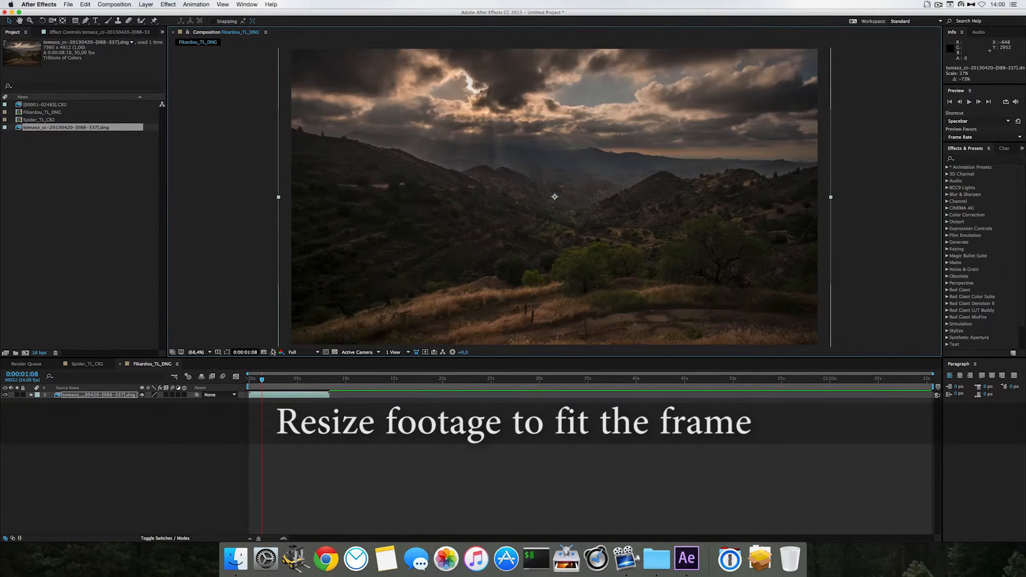
left_click(87, 364)
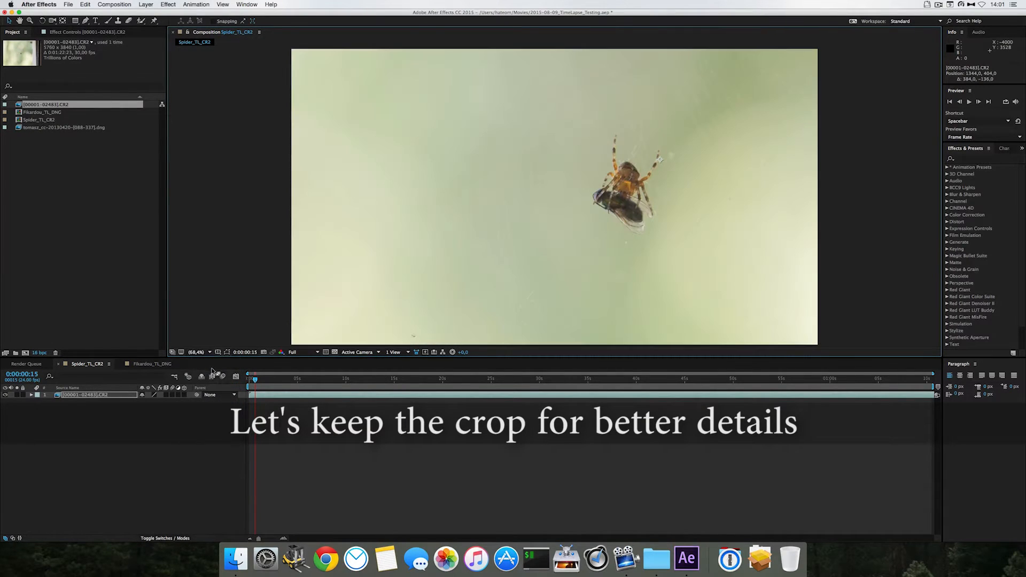
Start a RAM preview of the Spider_TL_CR2 comp and watch its sluggish frame rate.
left_click(135, 475)
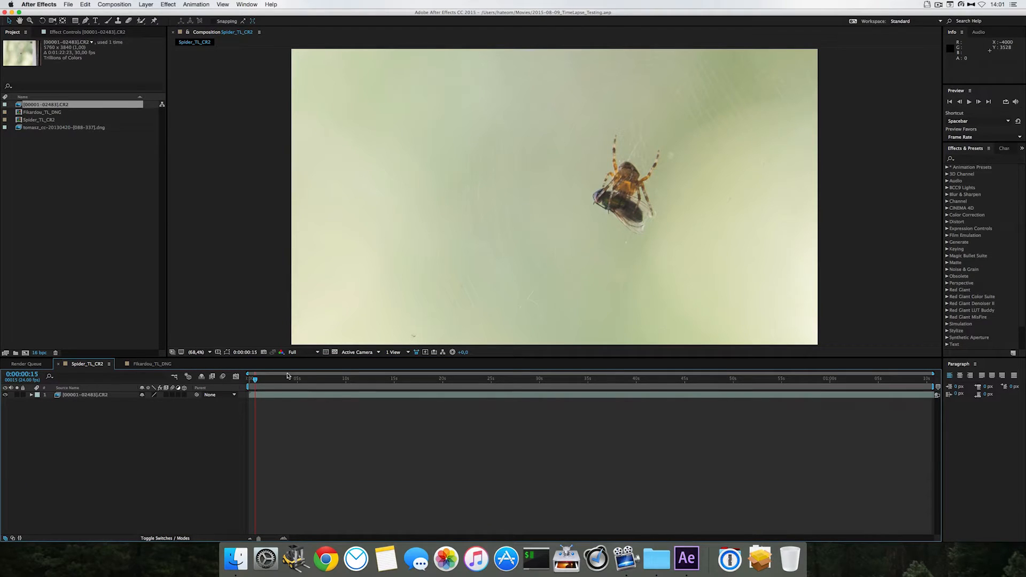
key("space")
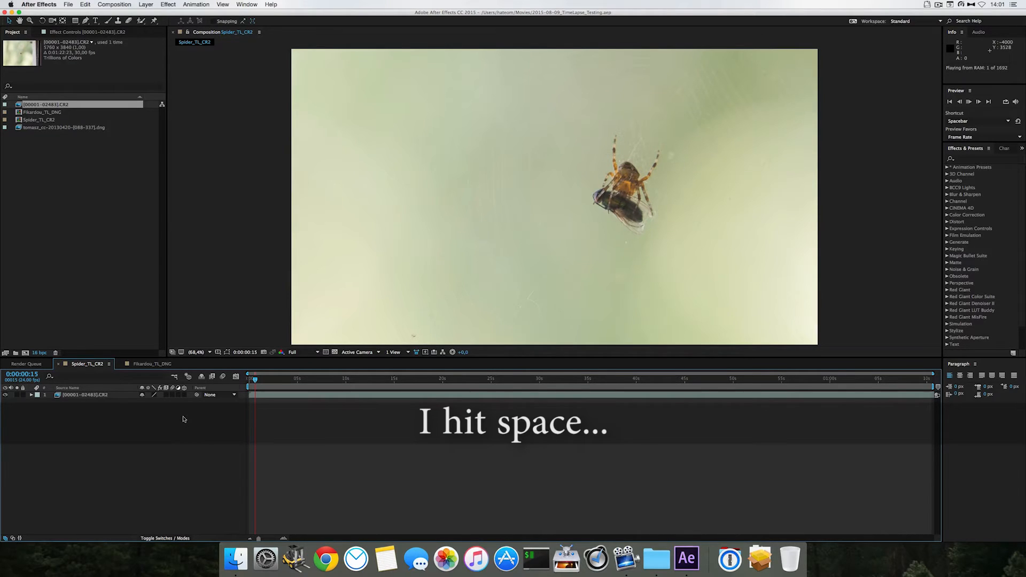
key("space")
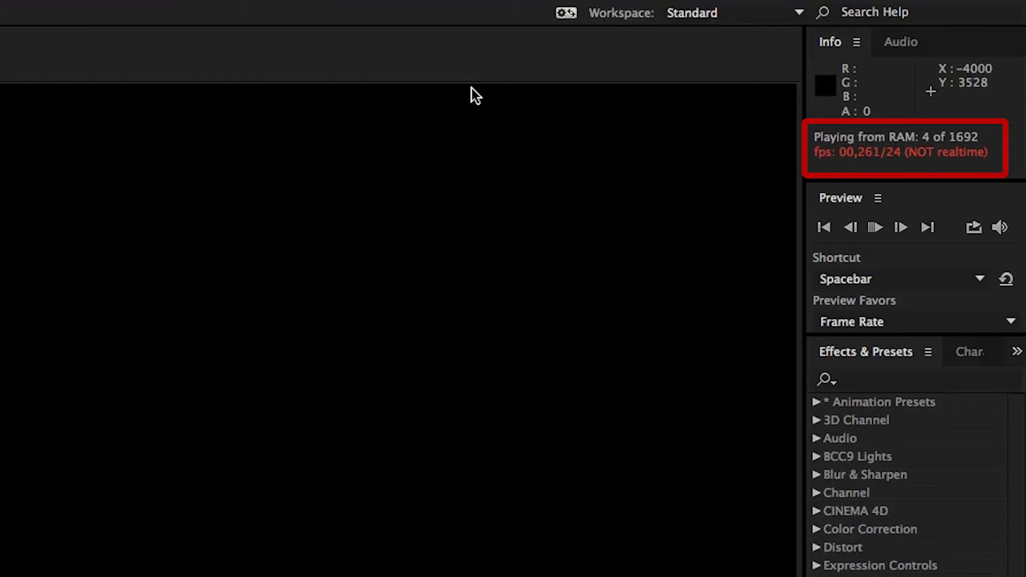
mouse_move(298, 252)
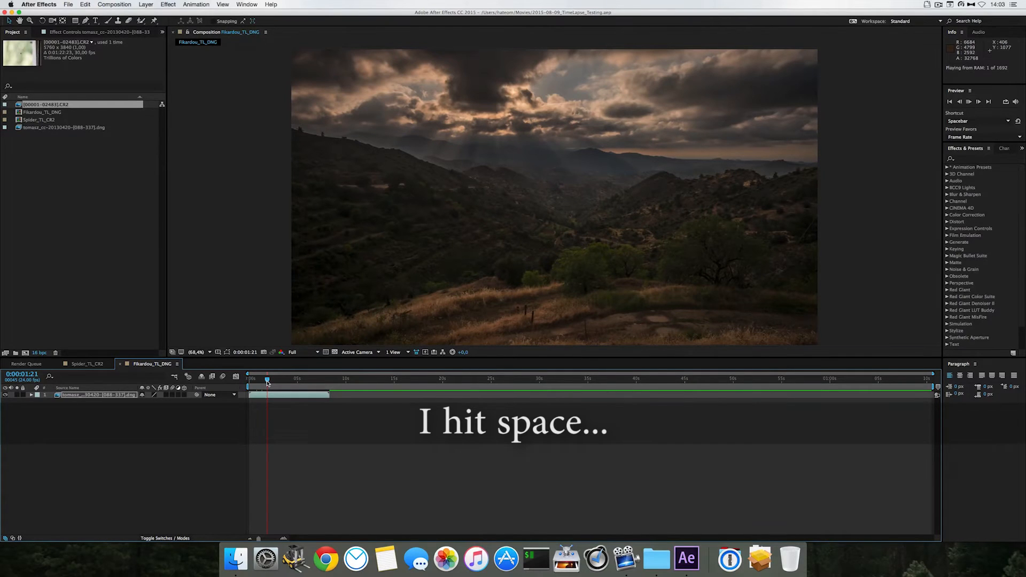
Start a RAM preview of the Fikardou_TL_DNG comp.
key("space")
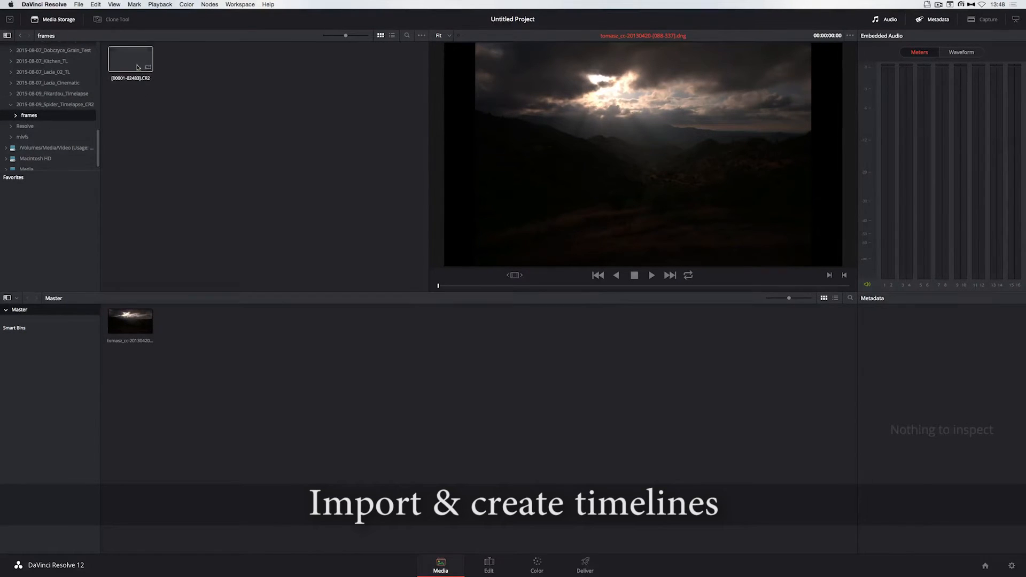
Add the CR2 sequence to the media pool and build Fikardou_TL_DNG and Spider_TL_CR2 timelines from the two clips.
left_click(130, 59)
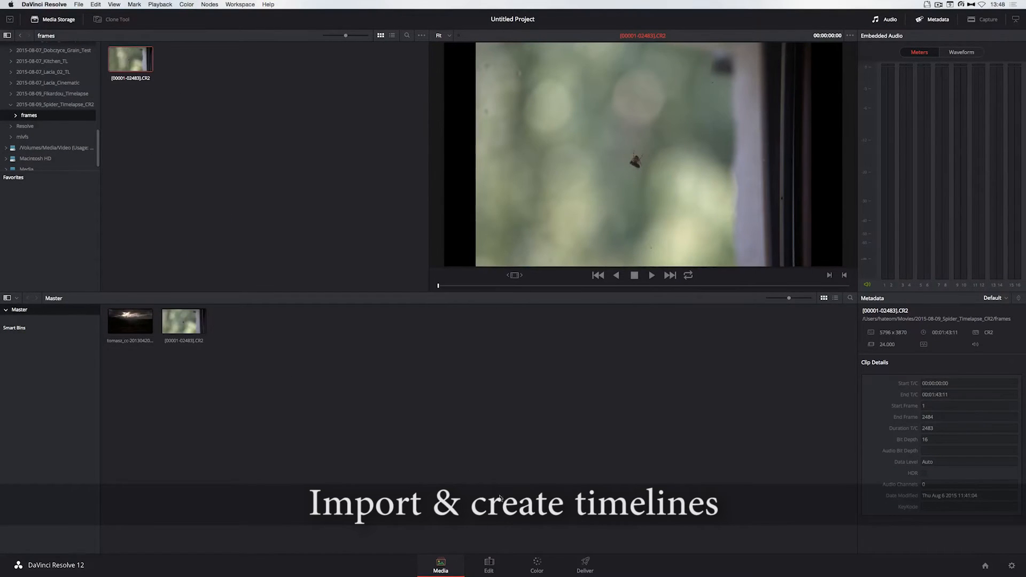
left_click(489, 564)
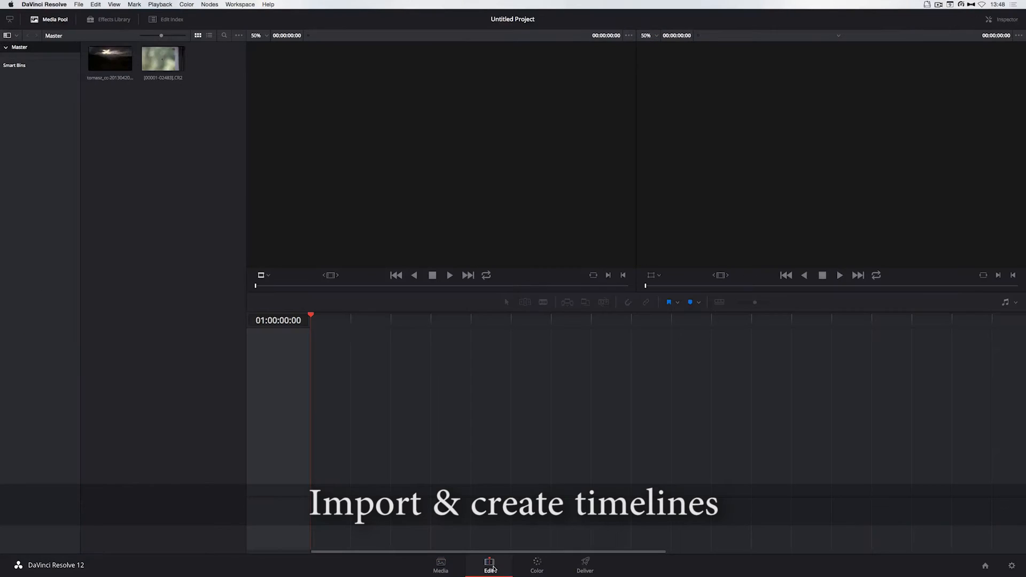
right_click(110, 59)
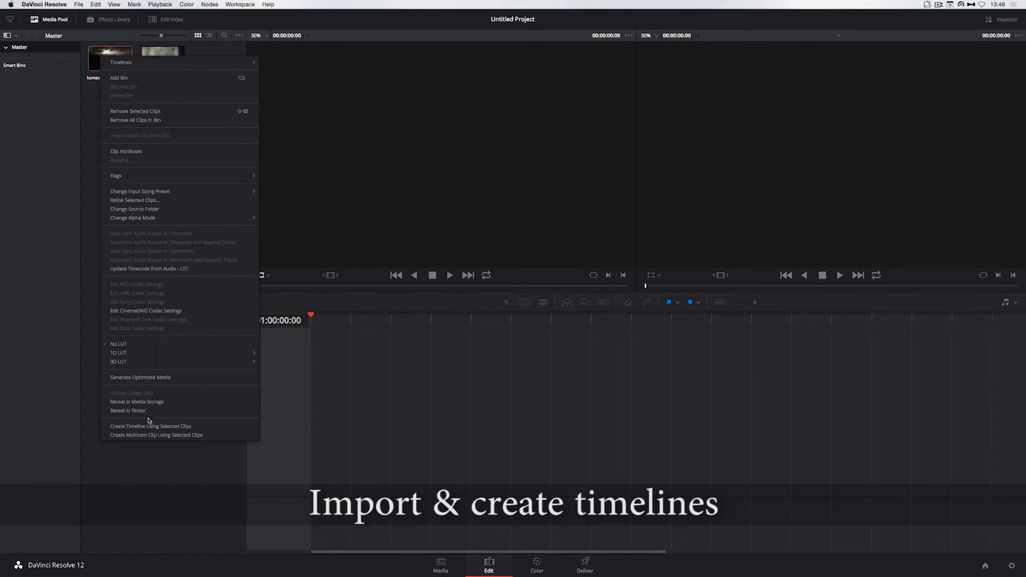
left_click(149, 427)
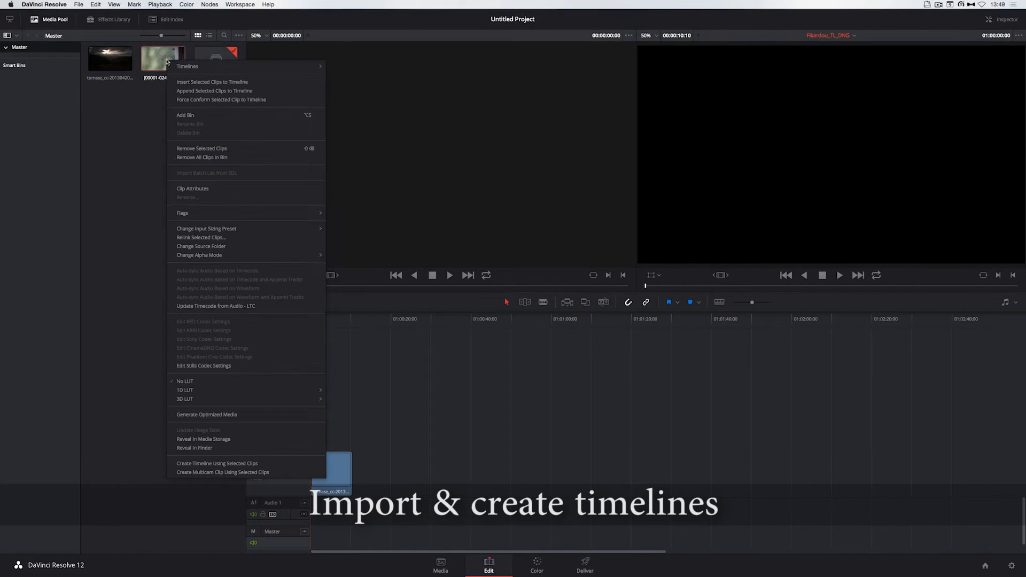
left_click(217, 463)
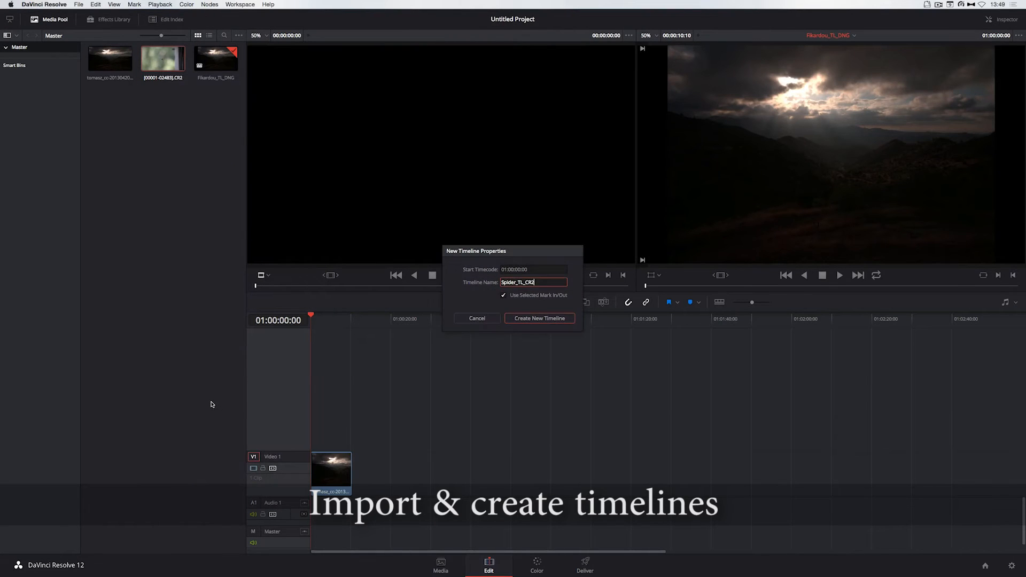
left_click(539, 319)
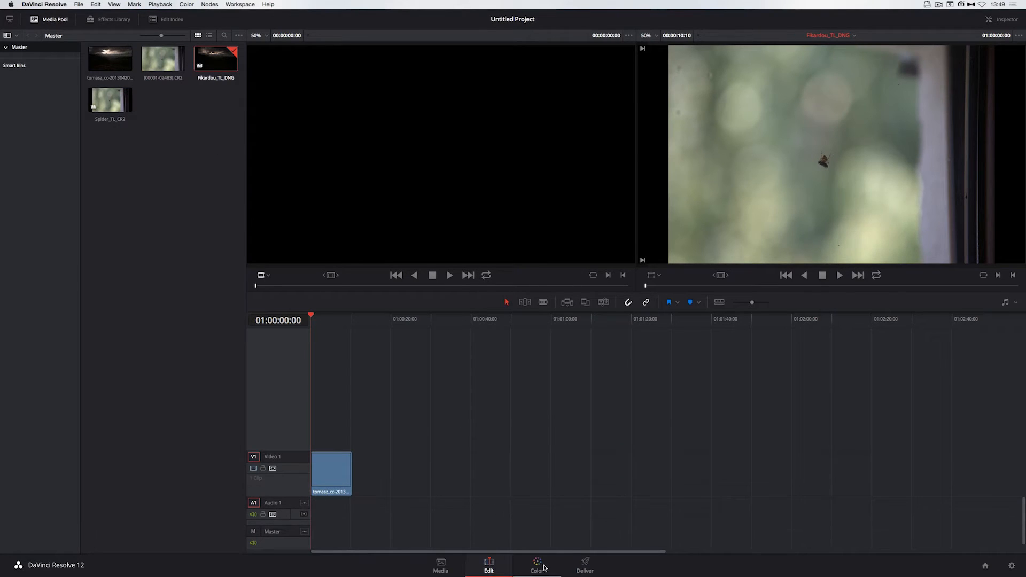
Move to the Color page and adjust the Fikardou_TL_DNG raw temp, highlights, shadows and gain.
left_click(536, 565)
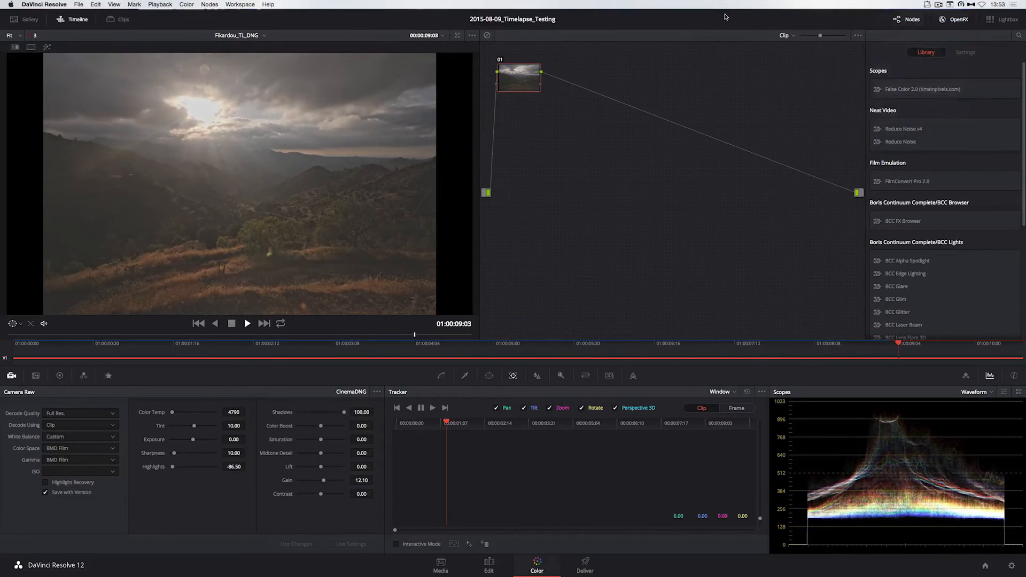
left_click(965, 52)
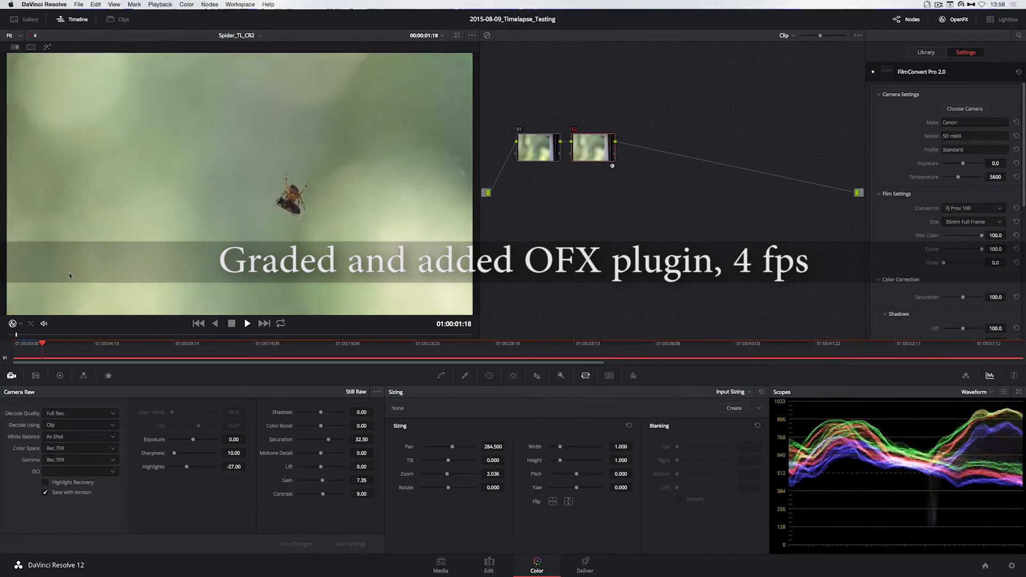
Finish the spider grade with the FilmConvert Pro 2.0 node and move on to a new project's media.
left_click(247, 323)
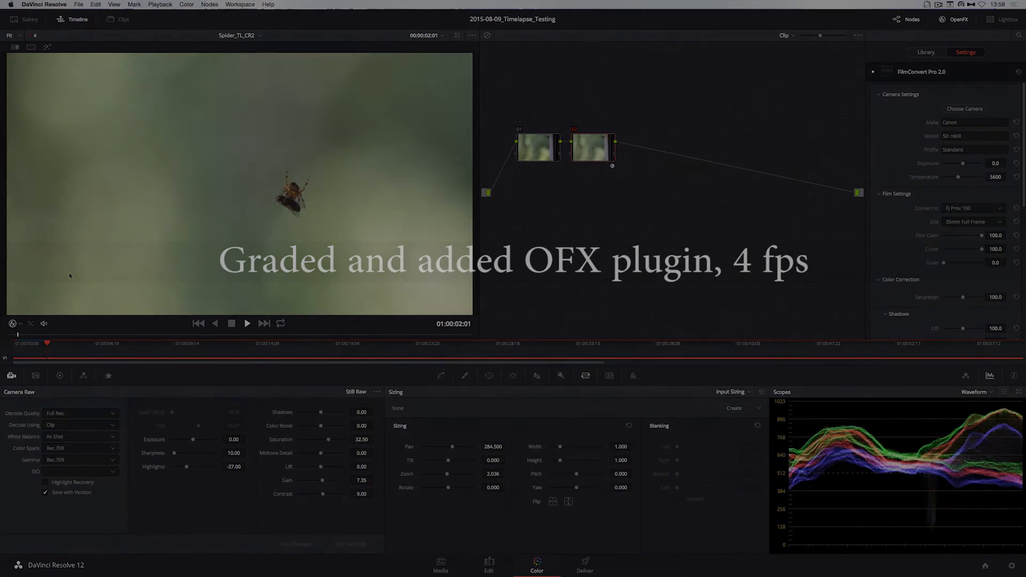
left_click(441, 564)
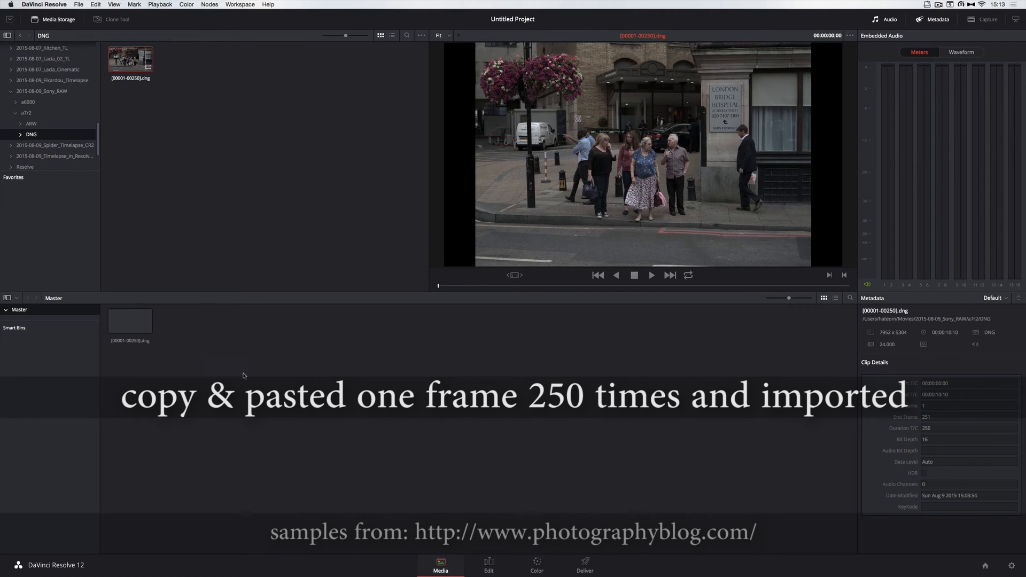
Build an A7R II Timelapse timeline from the DNG sample clip and bring it to the Color page.
left_click(488, 564)
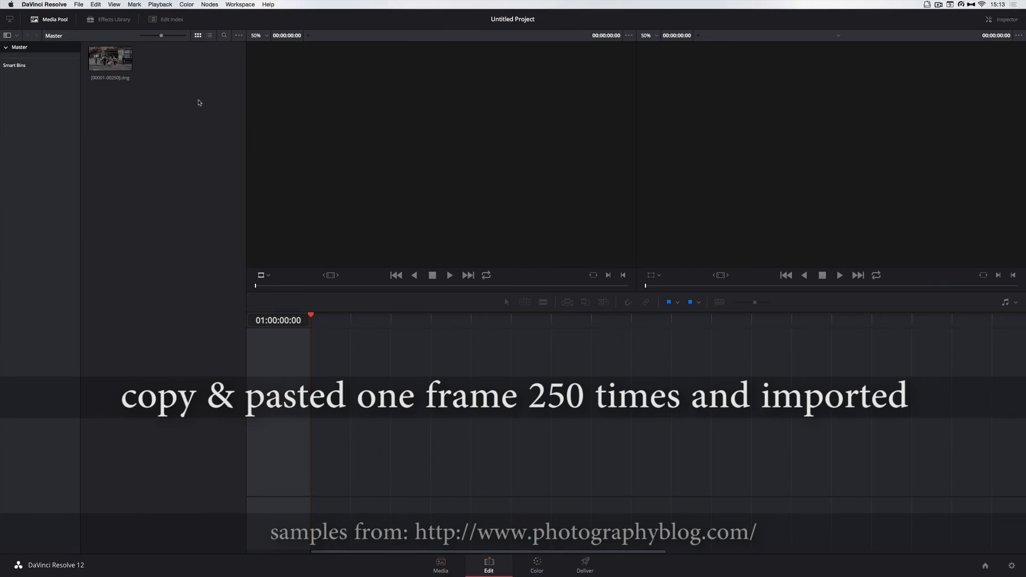
right_click(110, 58)
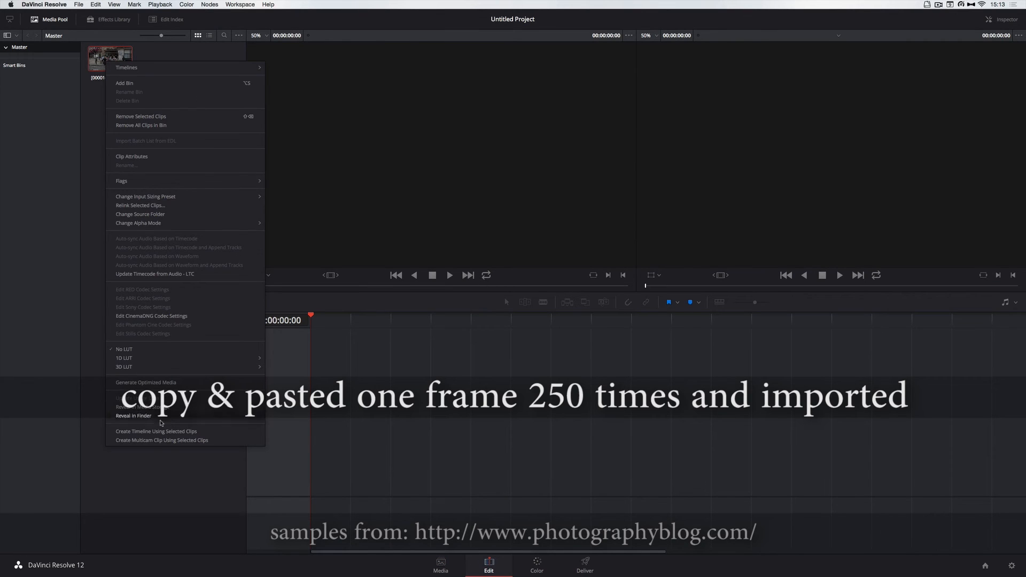
left_click(156, 431)
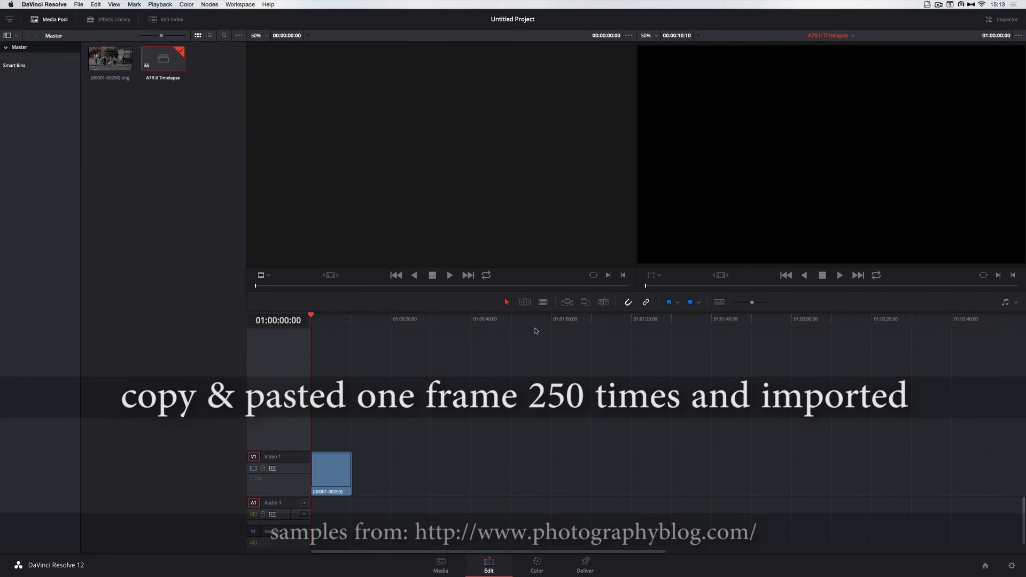
left_click(536, 565)
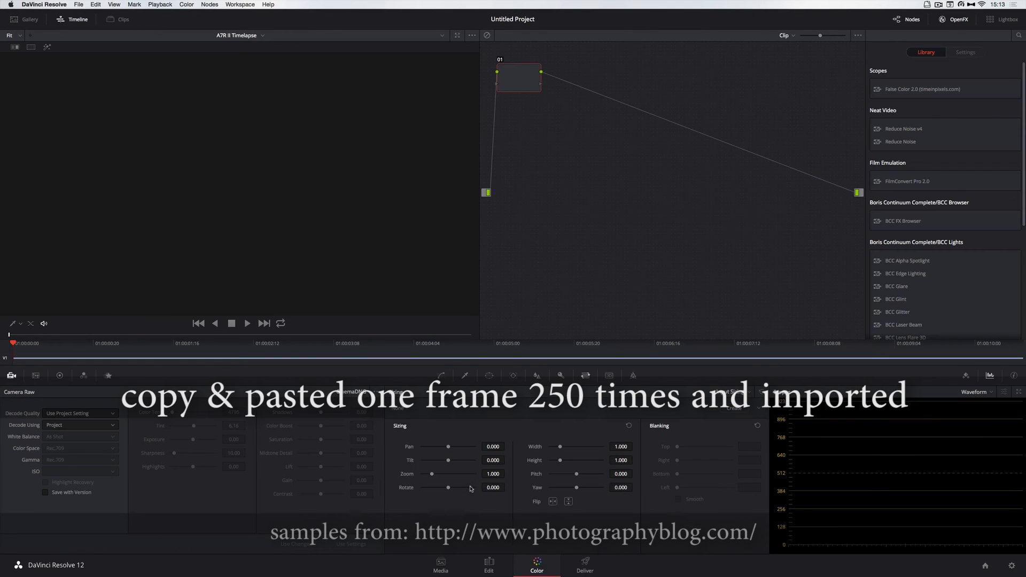